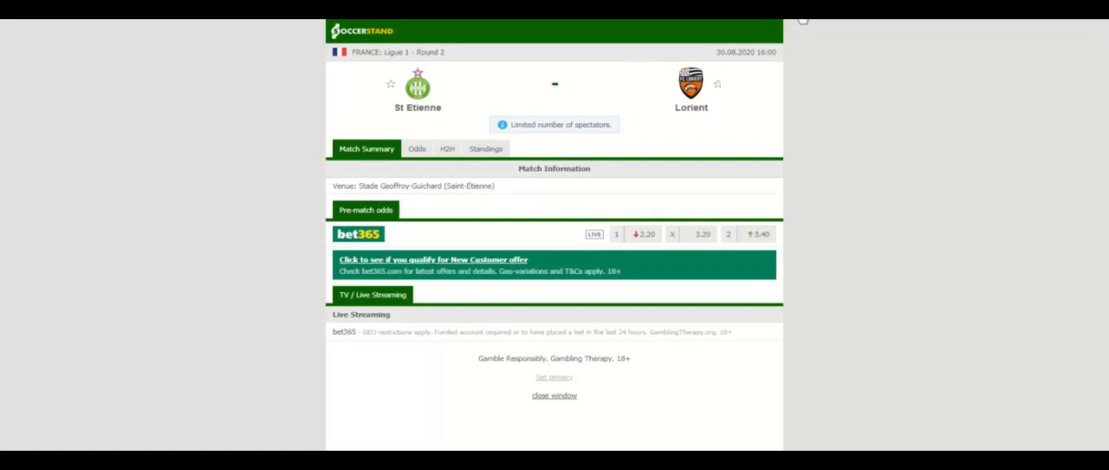
# Step: Show the Ligue 1 overall standings table for the St Etienne vs Lorient match
pyautogui.click(485, 149)
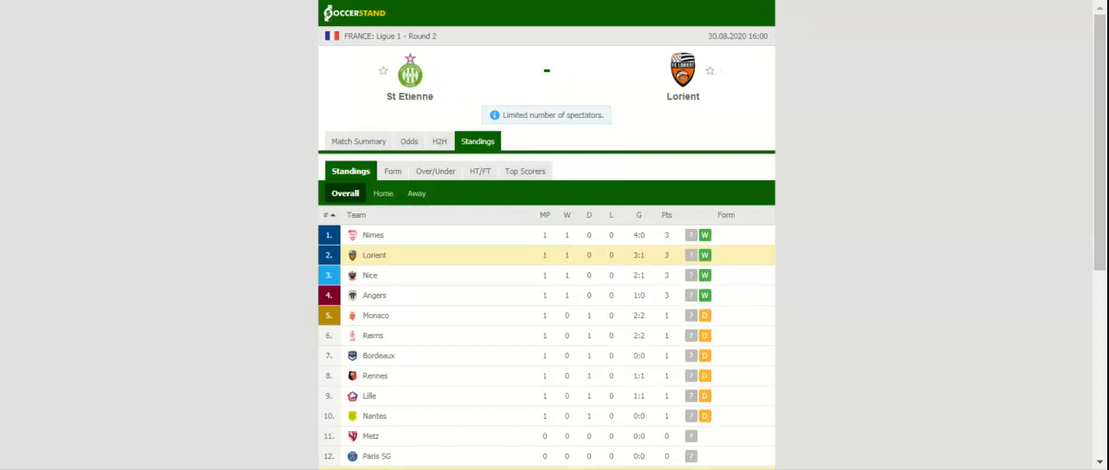
pyautogui.scroll(-3)
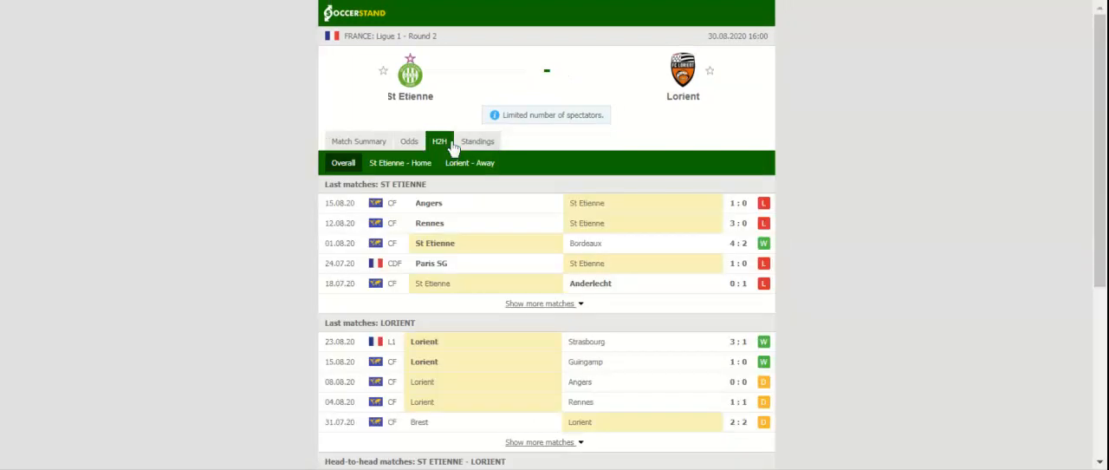
pyautogui.moveTo(440, 141)
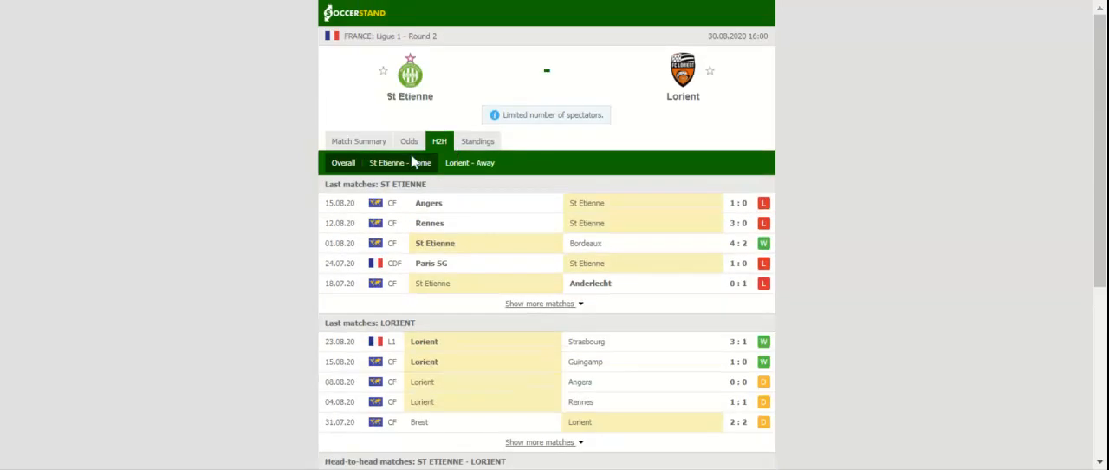
# Step: Show the full-time 1X2 odds from each bookmaker for St Etienne vs Lorient
pyautogui.click(409, 140)
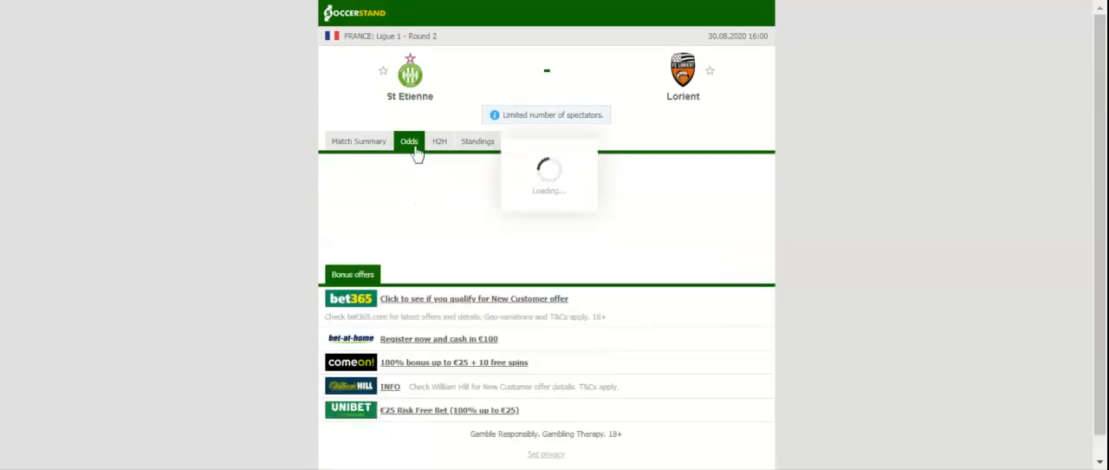
pyautogui.click(409, 142)
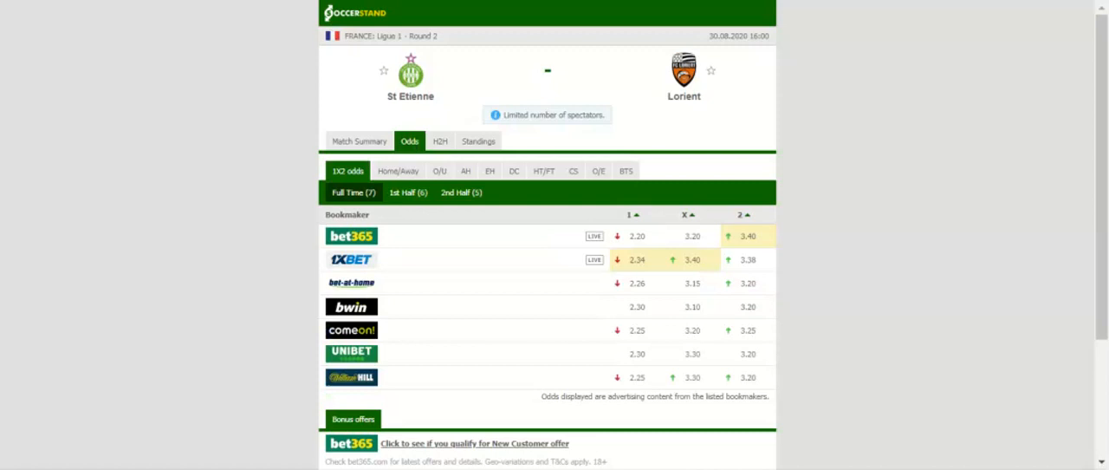
pyautogui.moveTo(489, 87)
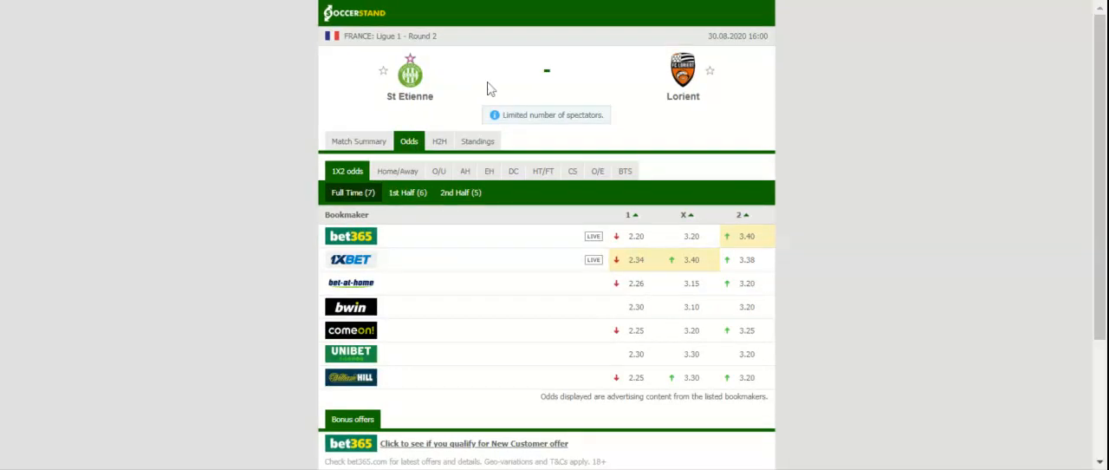